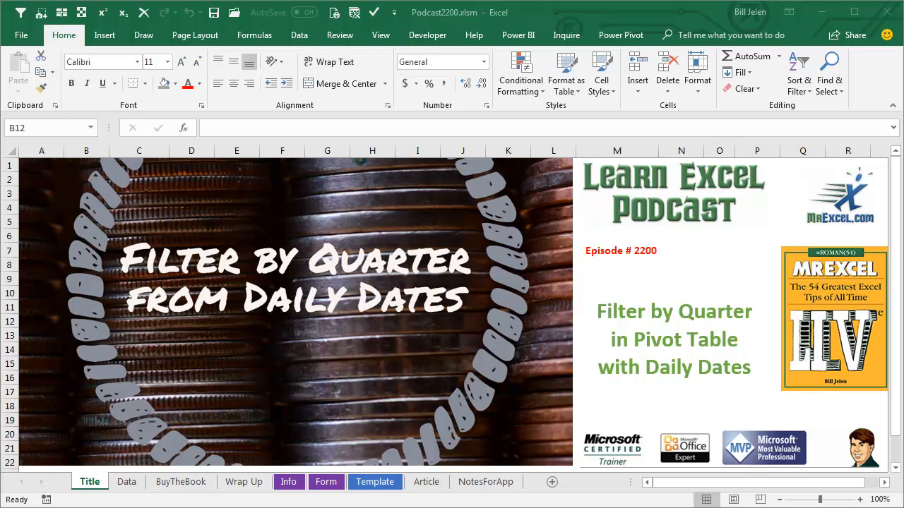
Switch to the Data sheet holding the sales records
{"action": "left_click", "coordinate": [127, 482]}
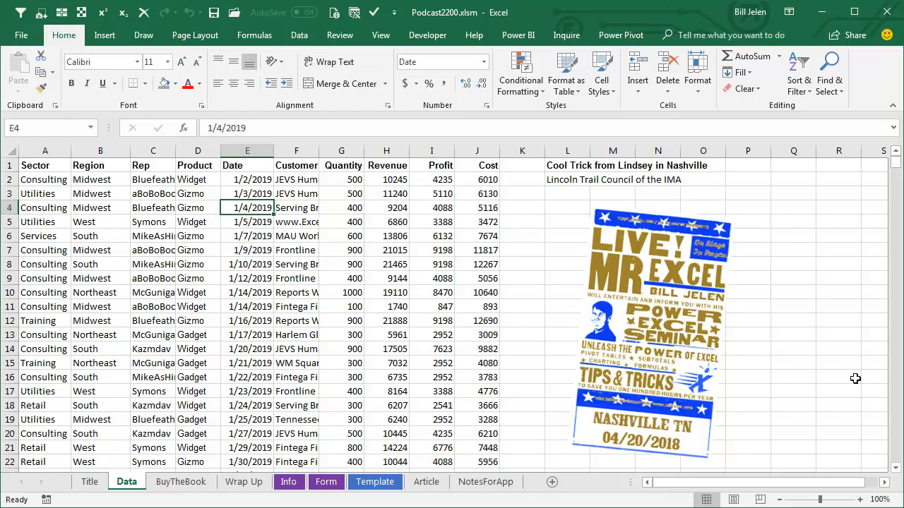
{"action": "mouse_move", "coordinate": [802, 398]}
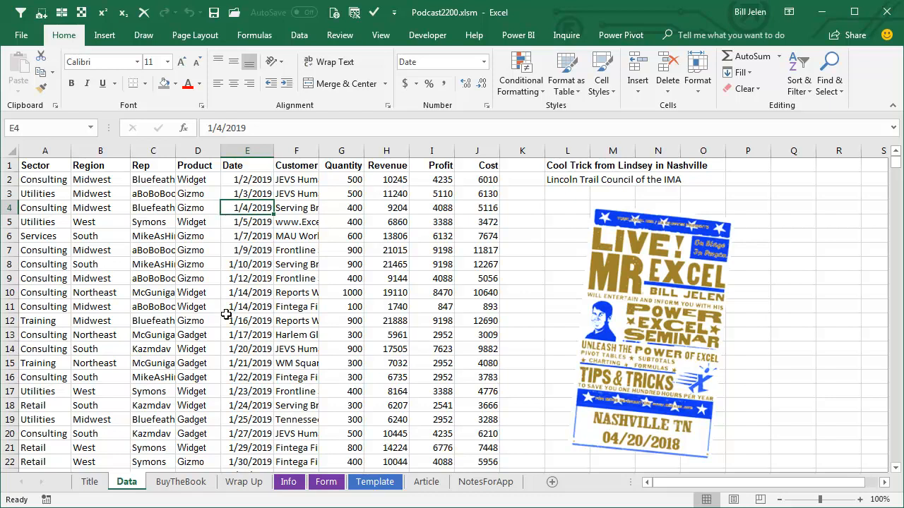
{"action": "mouse_move", "coordinate": [218, 217]}
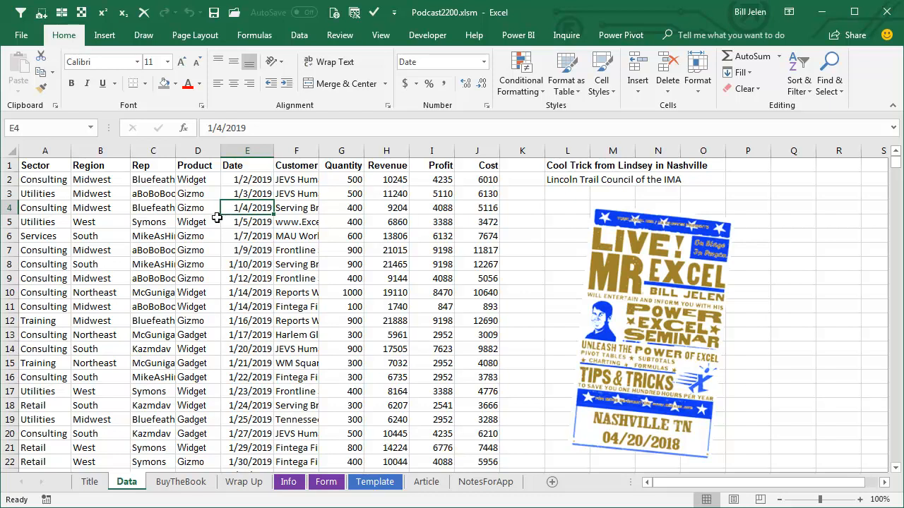
Create a pivot table on a new sheet with Date as the row field
{"action": "left_click", "coordinate": [105, 34]}
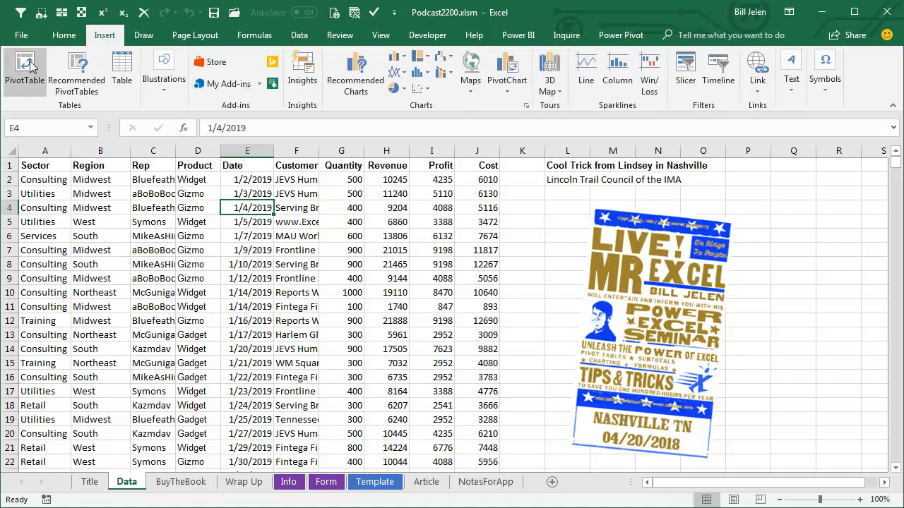
{"action": "left_click", "coordinate": [24, 68]}
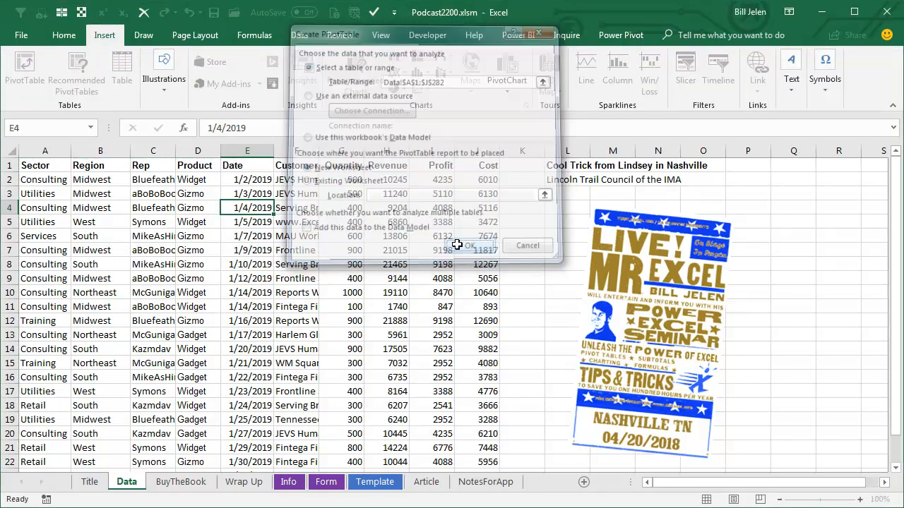
{"action": "left_click", "coordinate": [468, 246]}
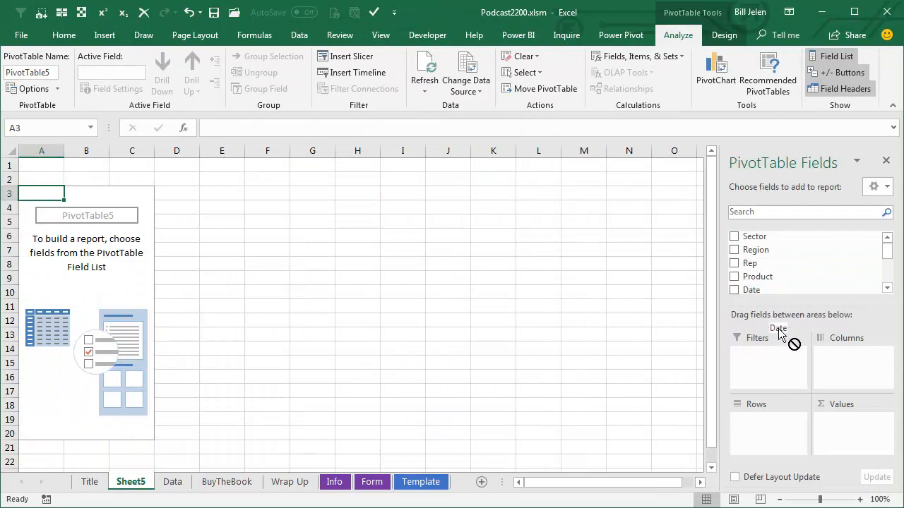
{"action": "left_click", "coordinate": [734, 289]}
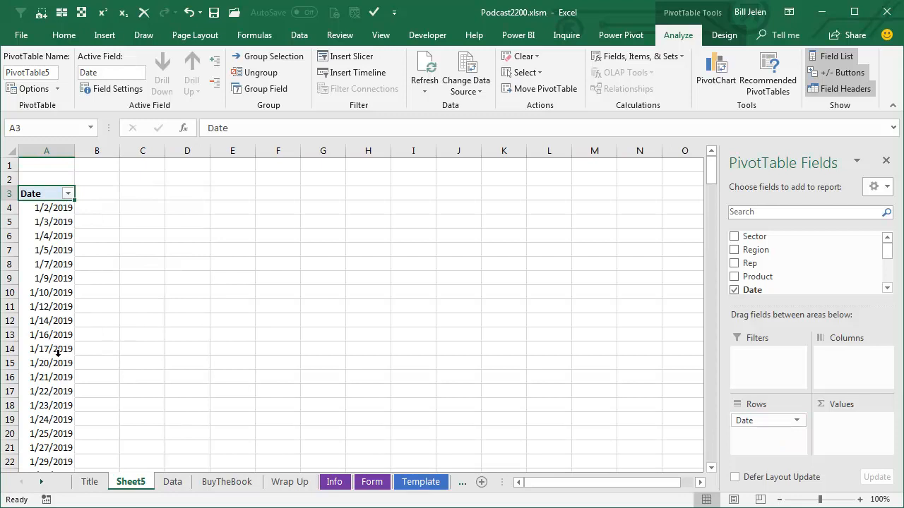
{"action": "mouse_move", "coordinate": [50, 213]}
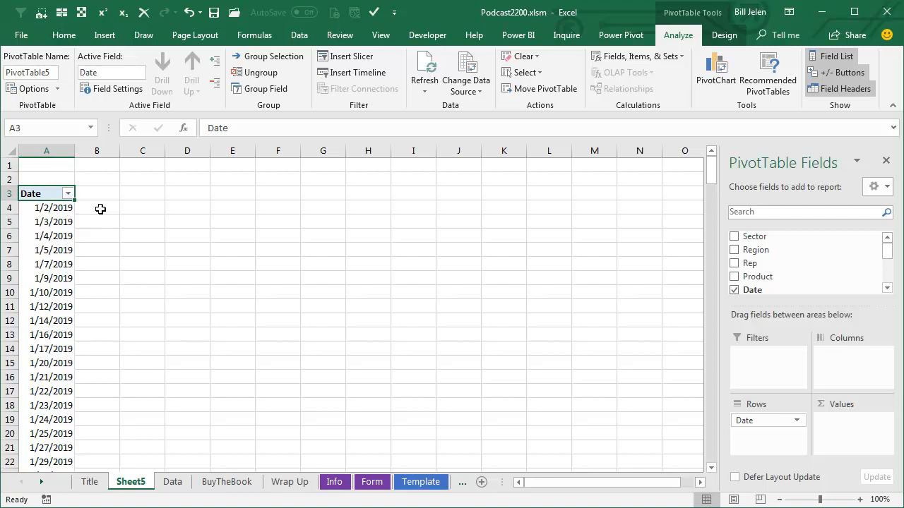
{"action": "mouse_move", "coordinate": [57, 209]}
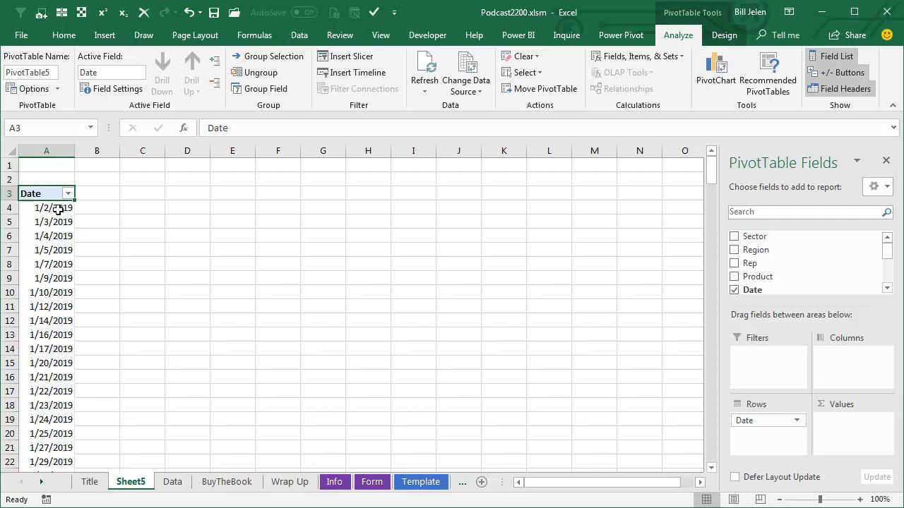
{"action": "mouse_move", "coordinate": [55, 240]}
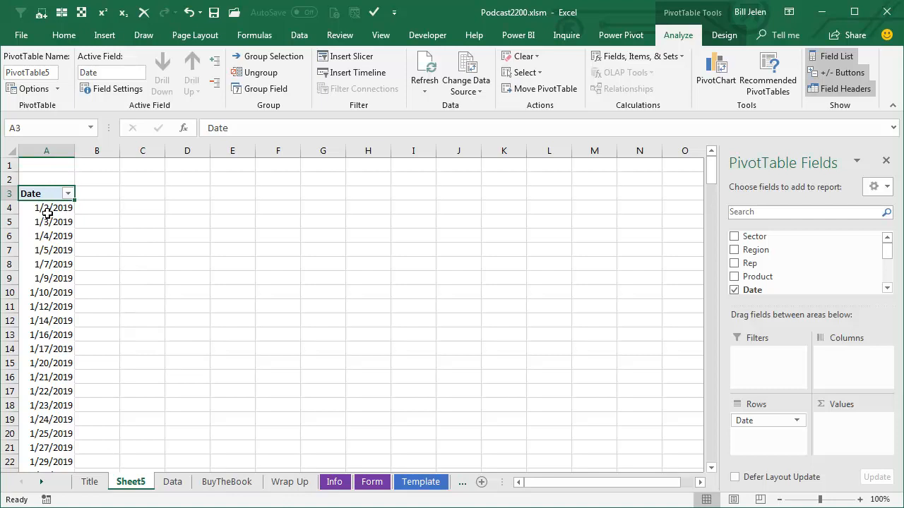
{"action": "mouse_move", "coordinate": [51, 208]}
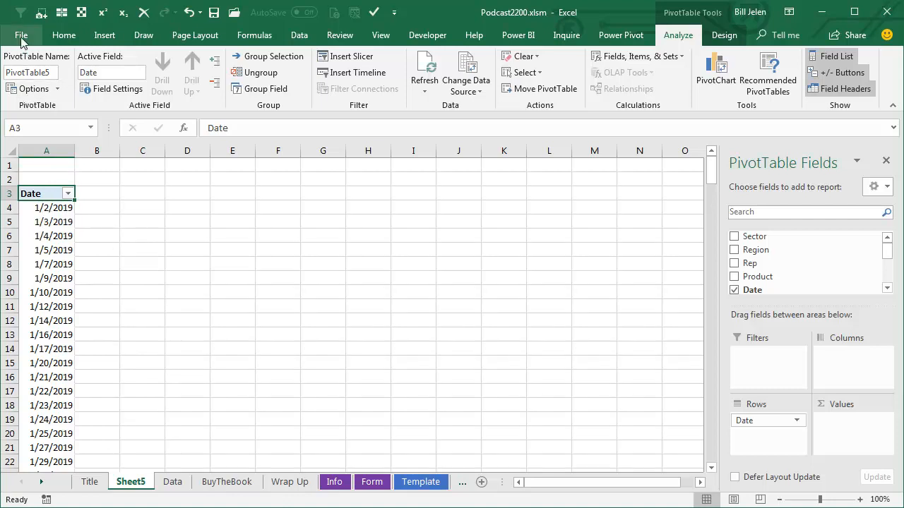
{"action": "left_click", "coordinate": [21, 36]}
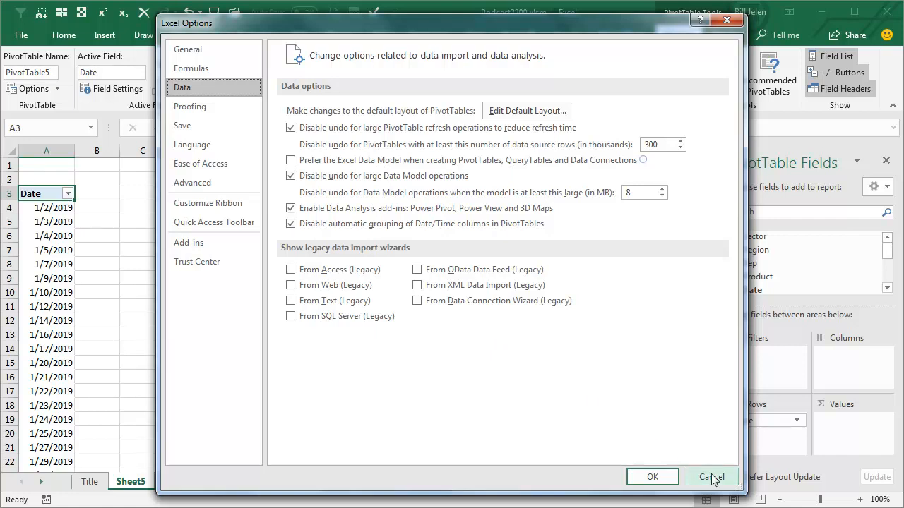
{"action": "left_click", "coordinate": [712, 477]}
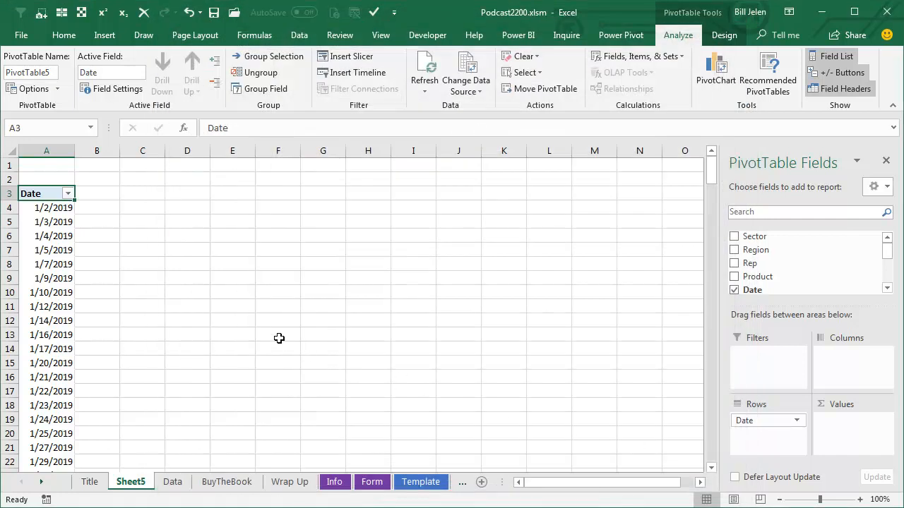
{"action": "mouse_move", "coordinate": [429, 339]}
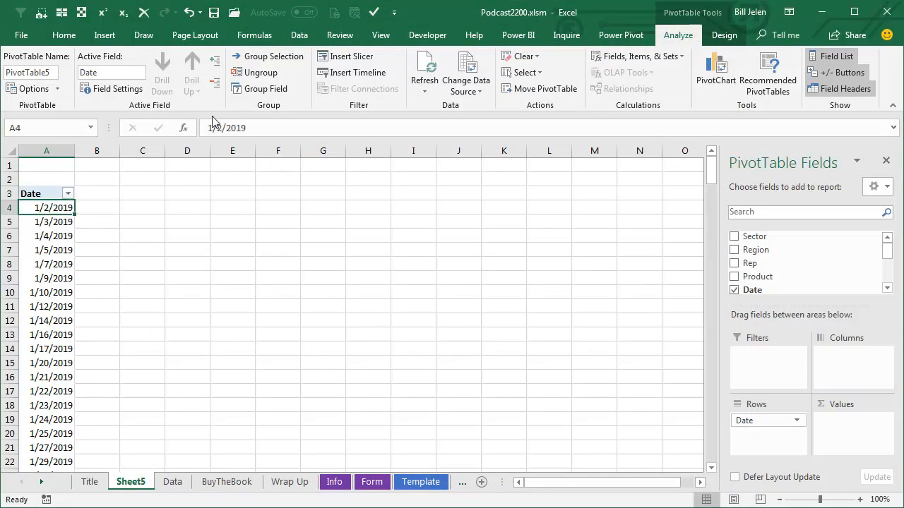
Group the pivot table's dates by quarter
{"action": "left_click", "coordinate": [266, 88]}
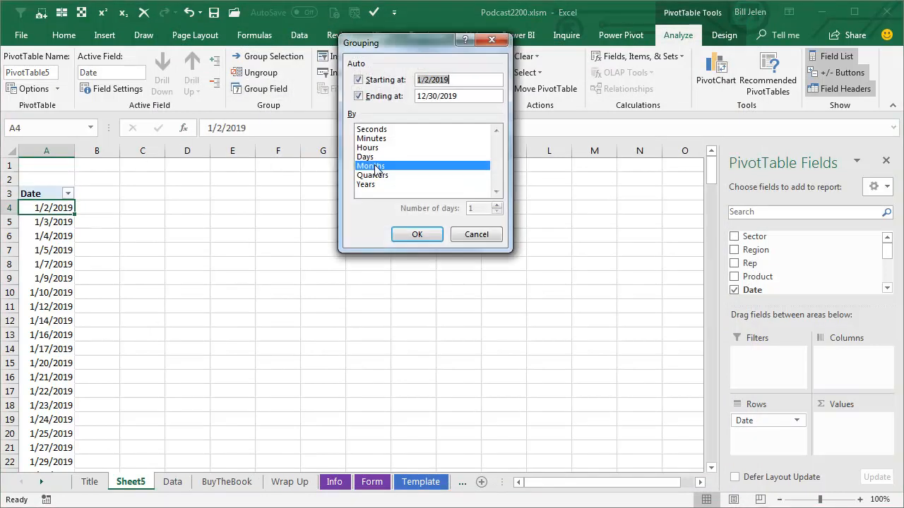
{"action": "left_click", "coordinate": [372, 175]}
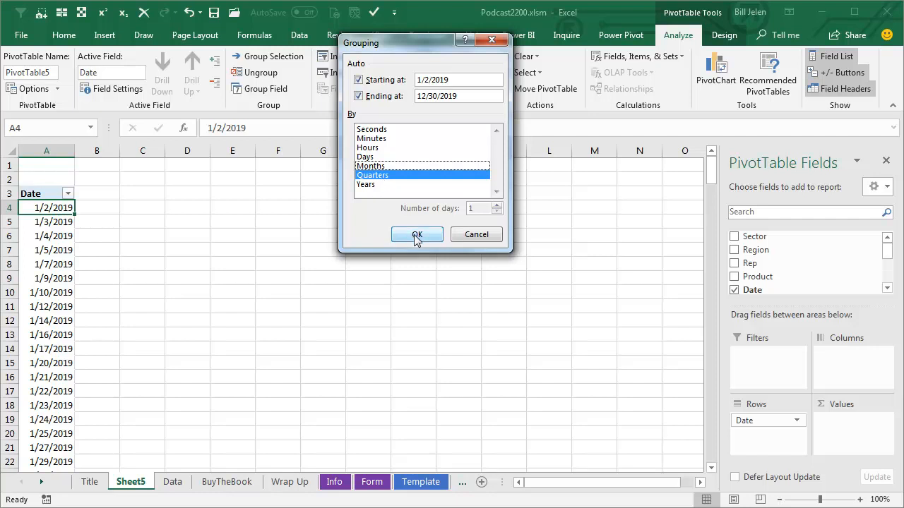
{"action": "left_click", "coordinate": [417, 234]}
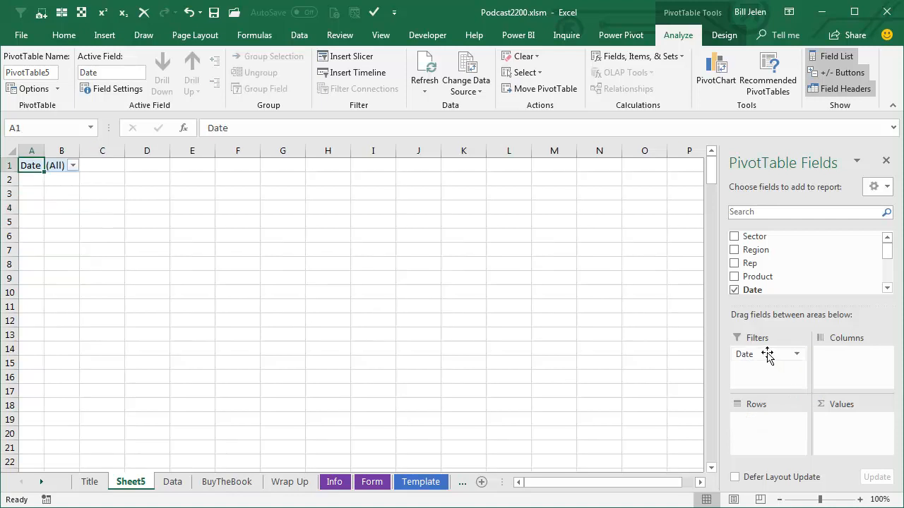
Put Sector in rows and add Revenue twice, the second shown as % of Grand Total
{"action": "left_click_drag", "start_coordinate": [754, 236], "coordinate": [762, 433]}
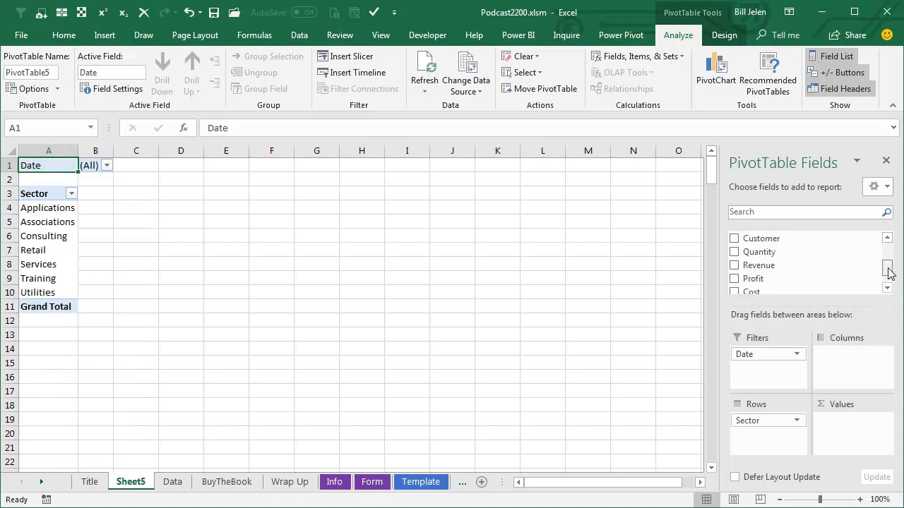
{"action": "left_click", "coordinate": [734, 266]}
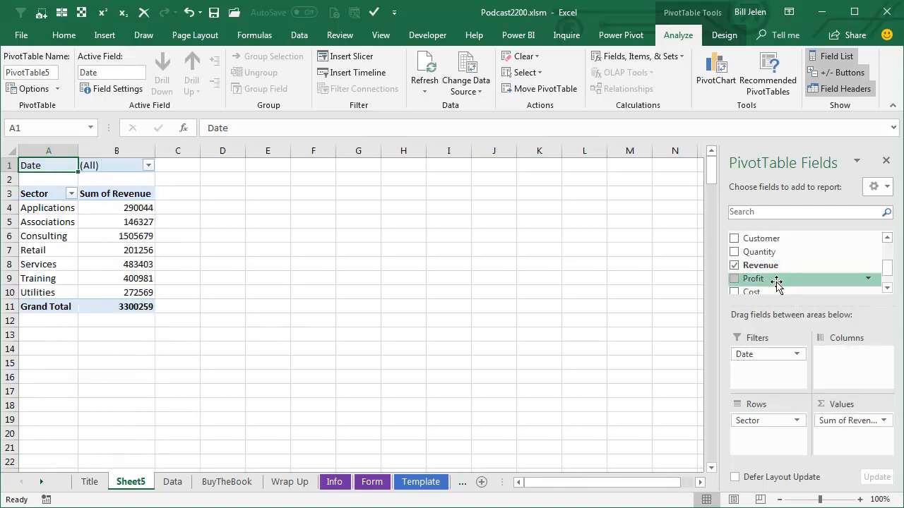
{"action": "left_click", "coordinate": [735, 265]}
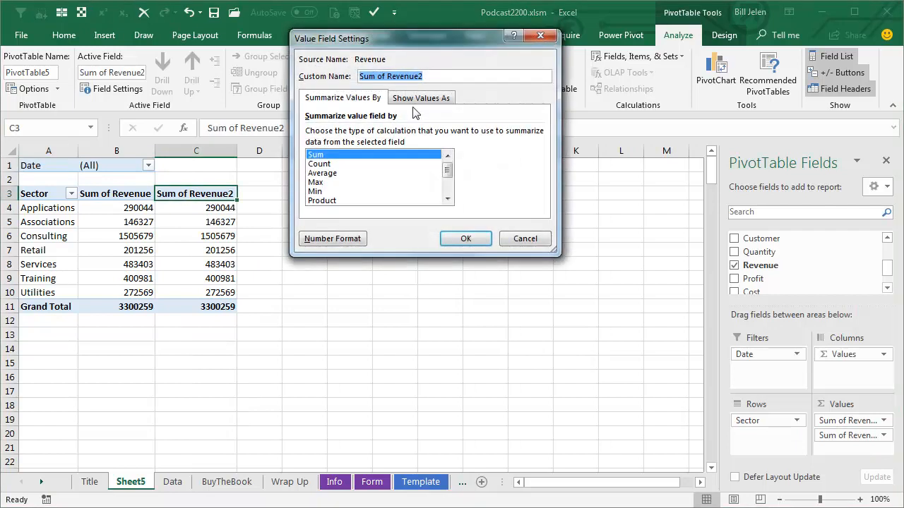
{"action": "left_click", "coordinate": [421, 97]}
{"action": "type", "text": "Pct of Total"}
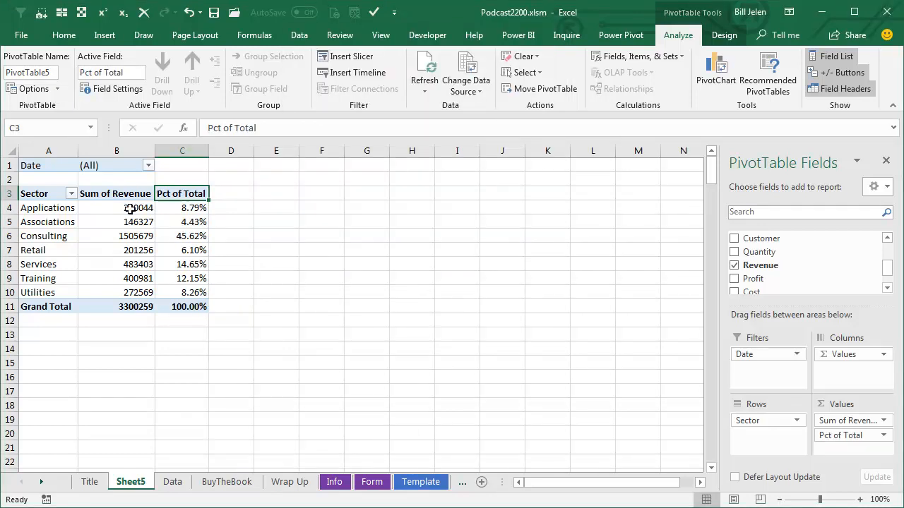
Format Sum of Revenue as currency with 0 decimal places
{"action": "right_click", "coordinate": [139, 208]}
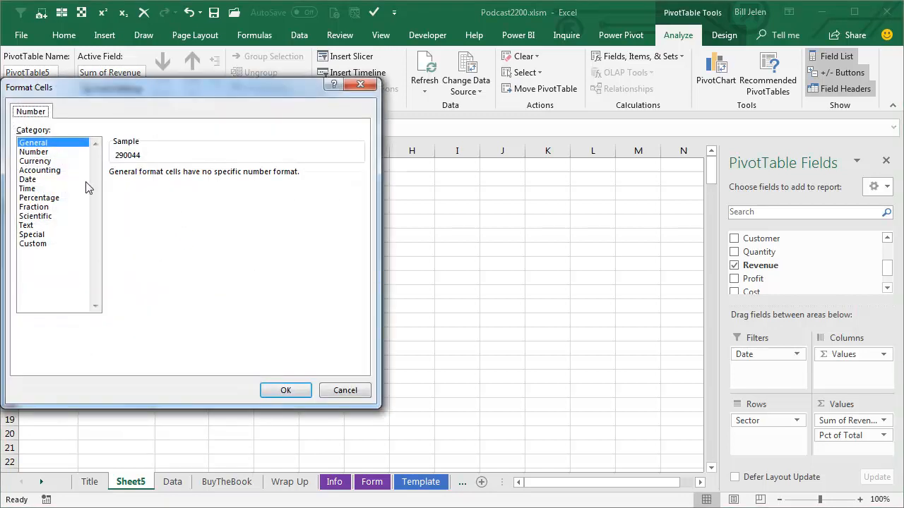
{"action": "left_click", "coordinate": [36, 161]}
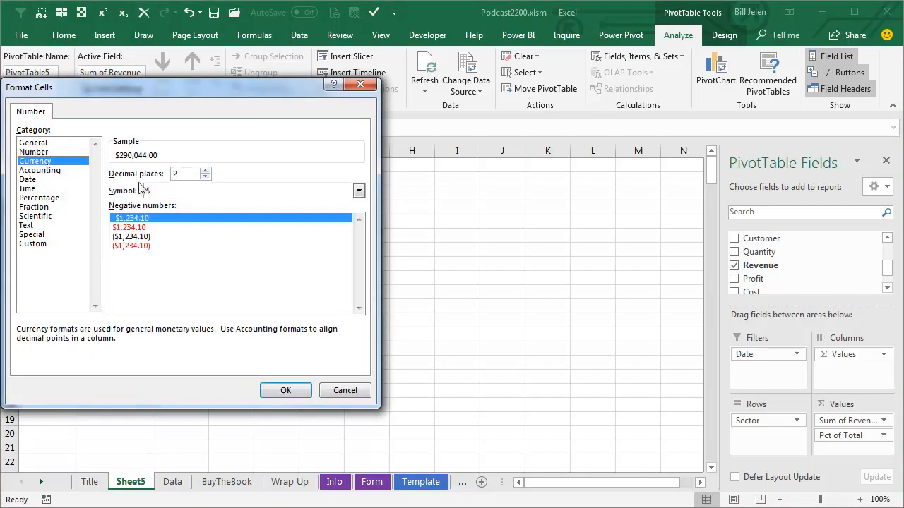
{"action": "left_click", "coordinate": [204, 178]}
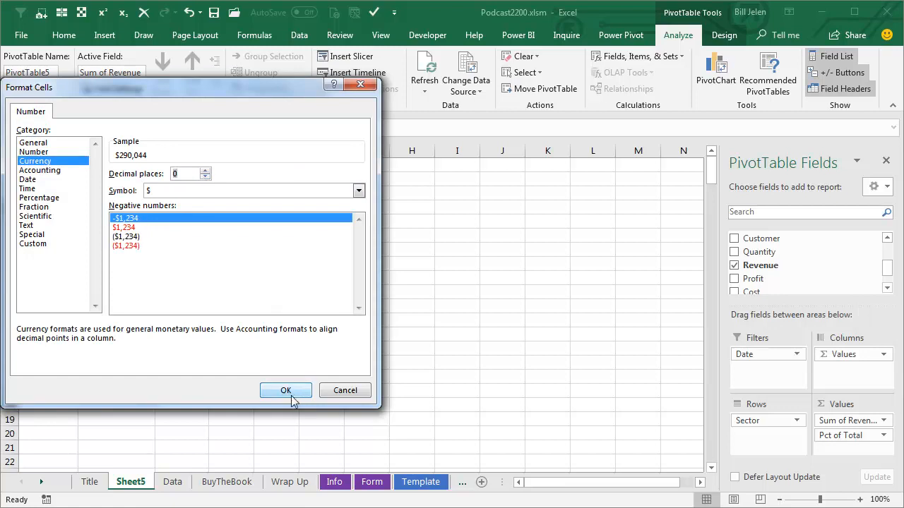
{"action": "left_click", "coordinate": [285, 389]}
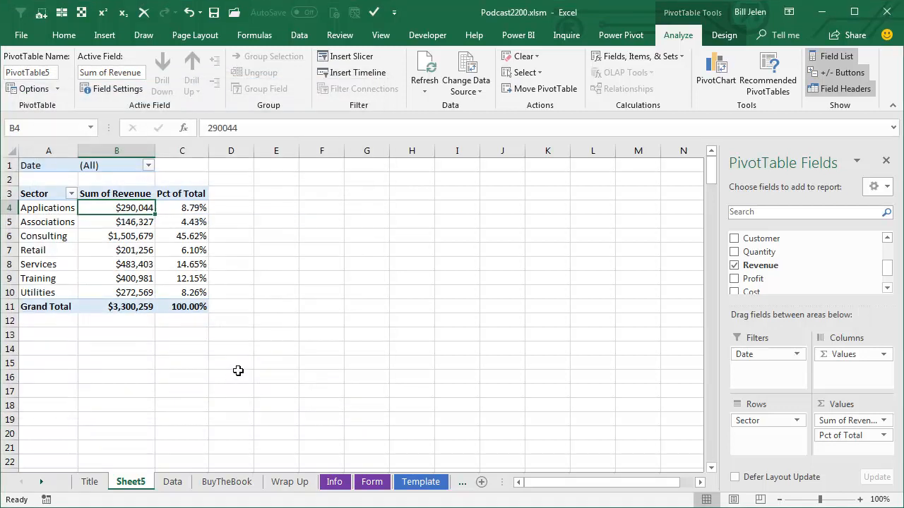
Filter the pivot table to Qtr1 via the Date report filter
{"action": "left_click", "coordinate": [148, 164]}
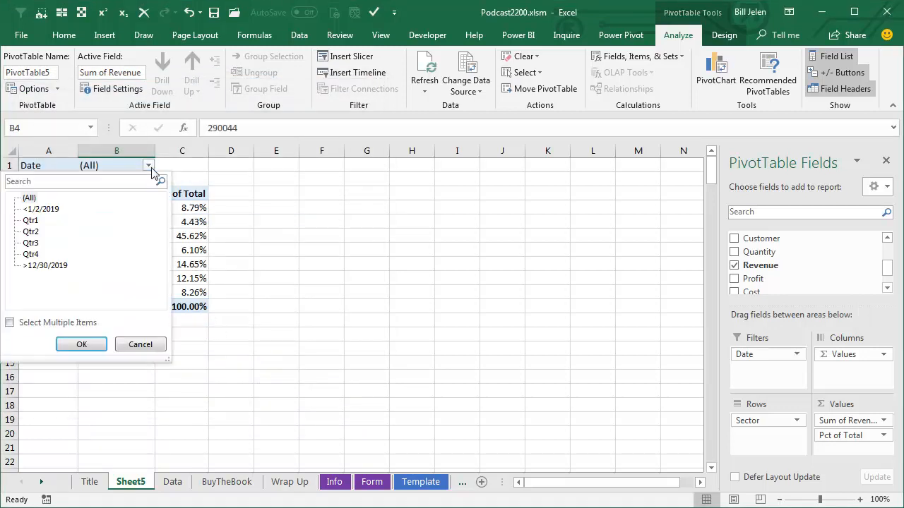
{"action": "left_click", "coordinate": [31, 220]}
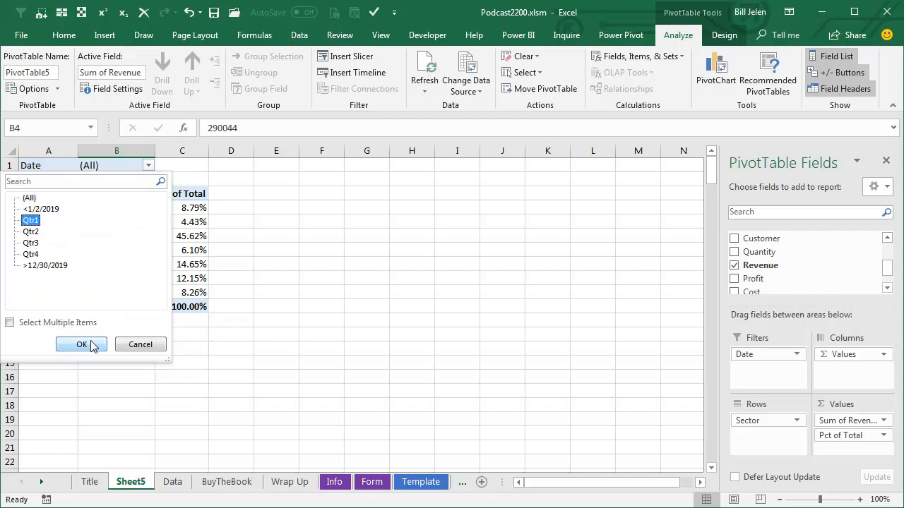
{"action": "left_click", "coordinate": [81, 344]}
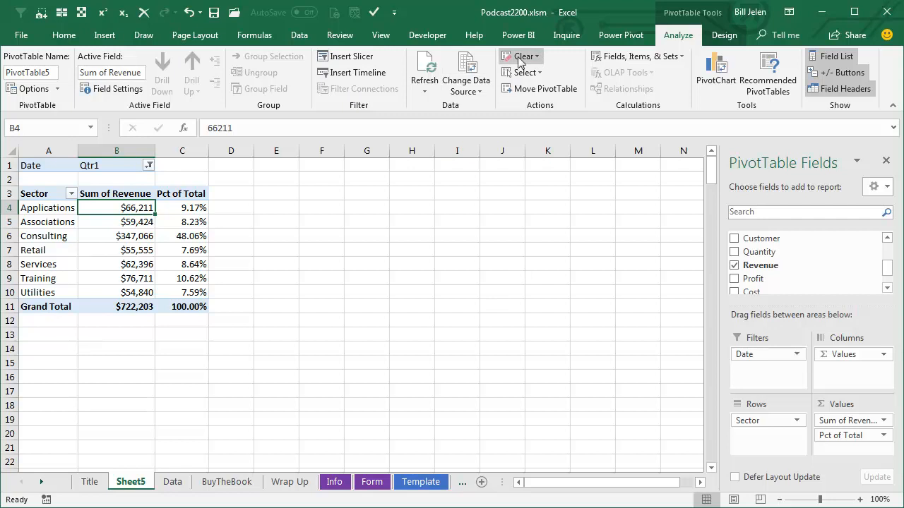
Add a Date slicer and use it to filter the pivot to Qtr4, then Qtr1
{"action": "left_click", "coordinate": [328, 57]}
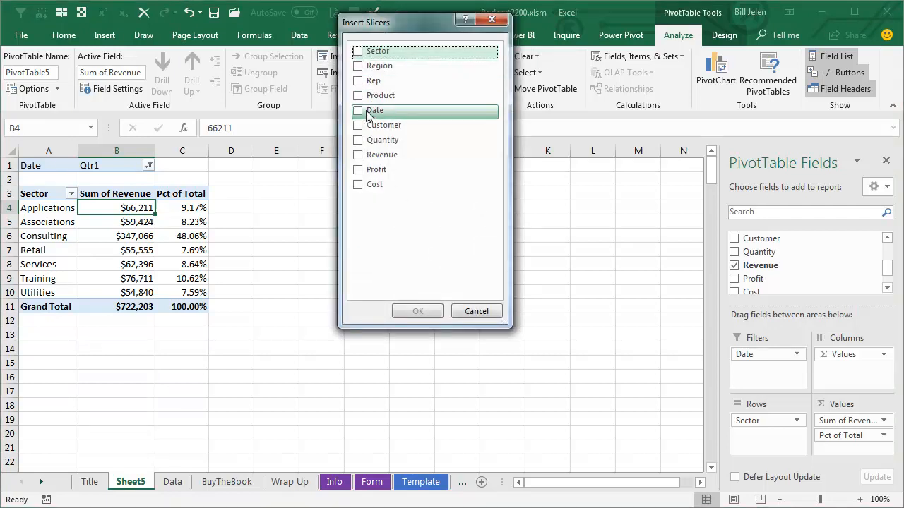
{"action": "left_click", "coordinate": [358, 110]}
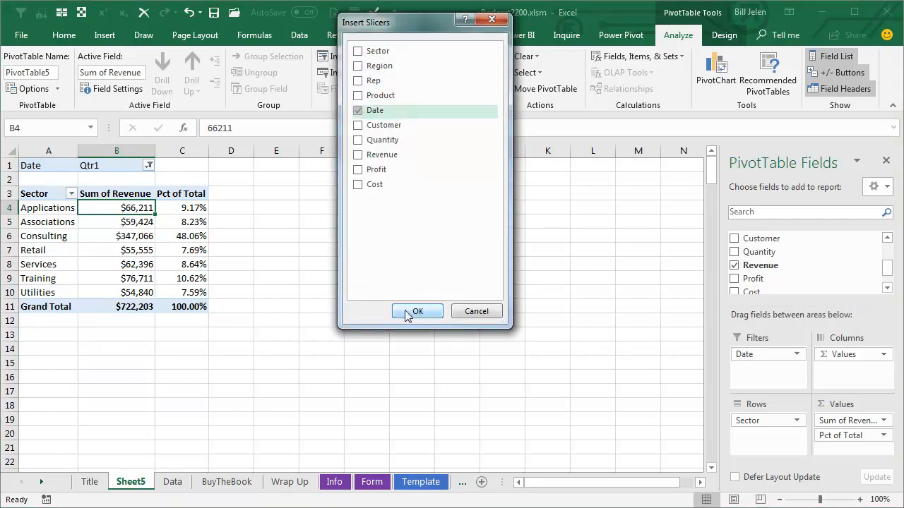
{"action": "left_click", "coordinate": [418, 312]}
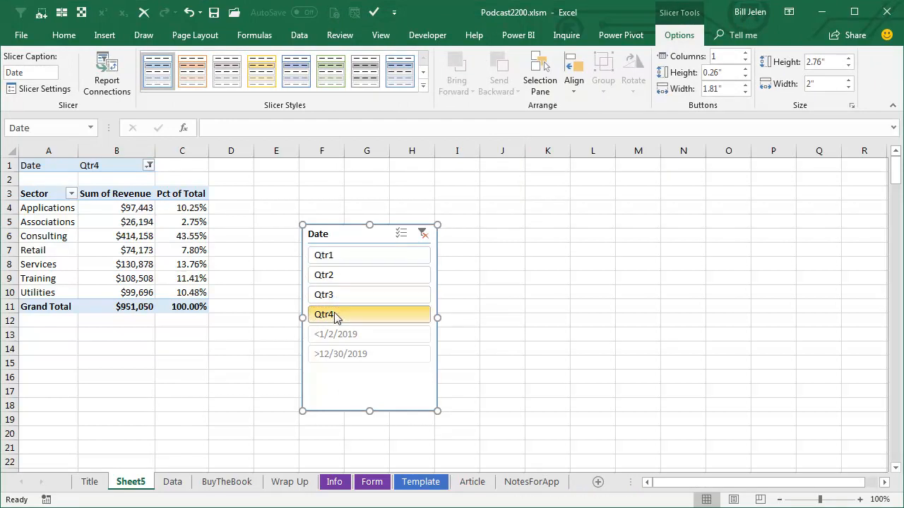
{"action": "left_click", "coordinate": [323, 254]}
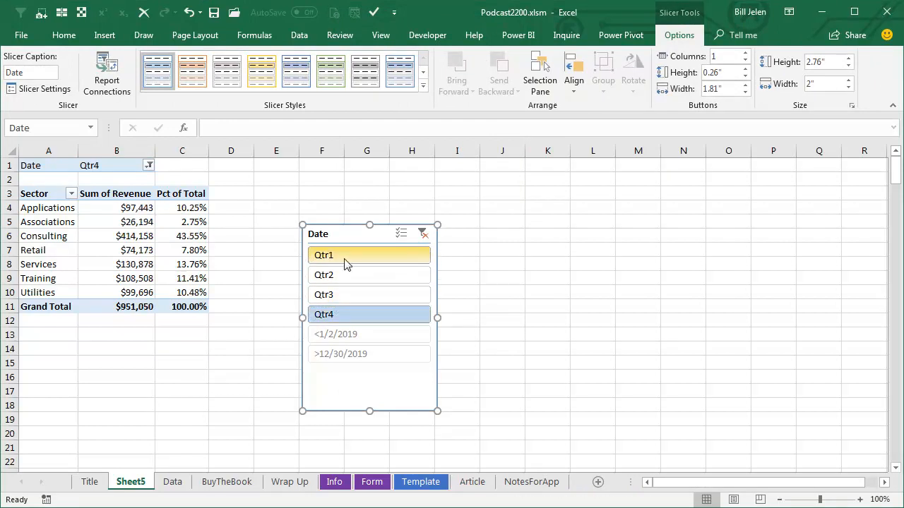
{"action": "left_click", "coordinate": [226, 482]}
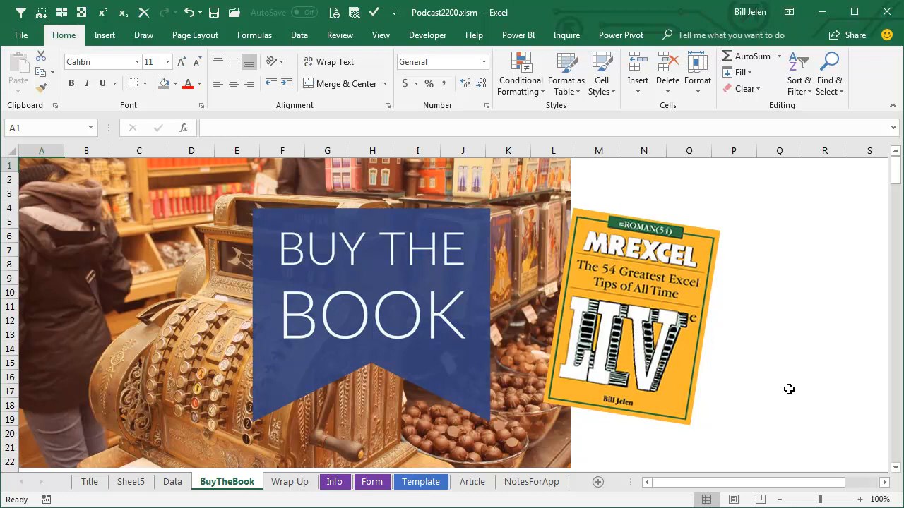
{"action": "mouse_move", "coordinate": [770, 325]}
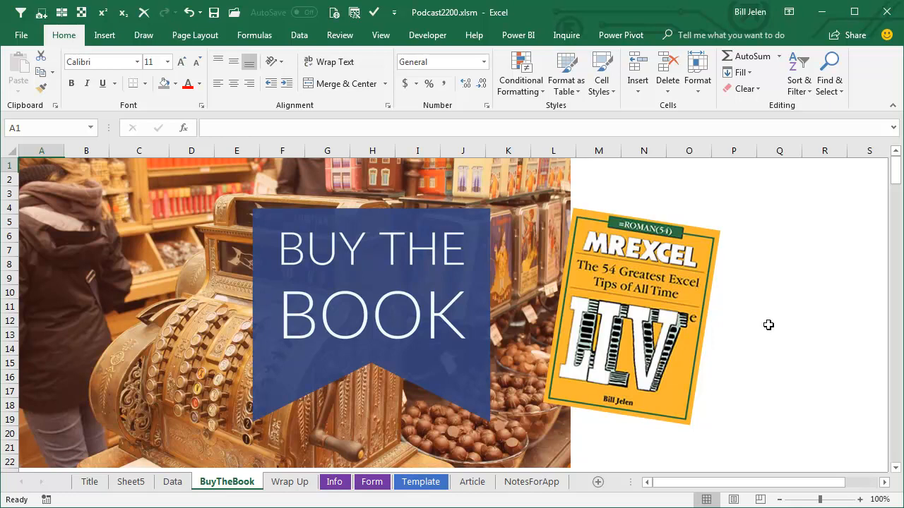
Switch to the Wrap Up summary sheet
{"action": "left_click", "coordinate": [290, 481]}
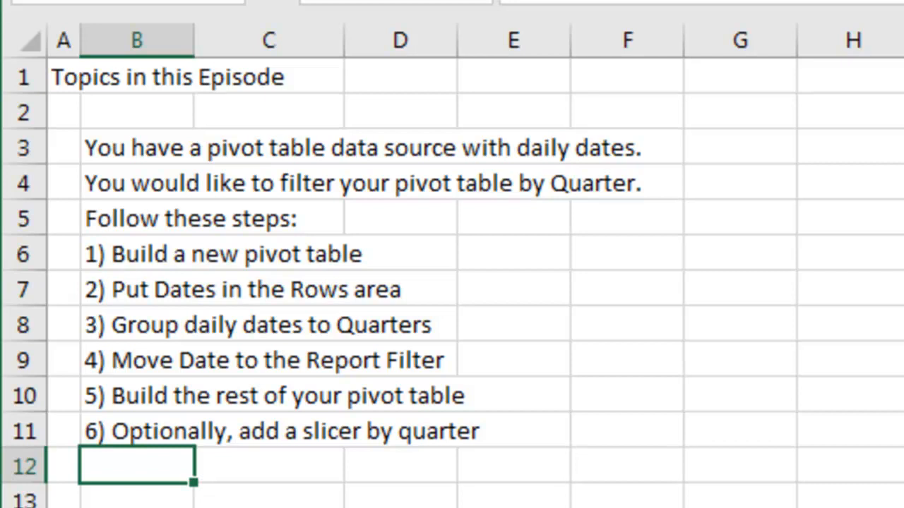
{"action": "mouse_move", "coordinate": [538, 302]}
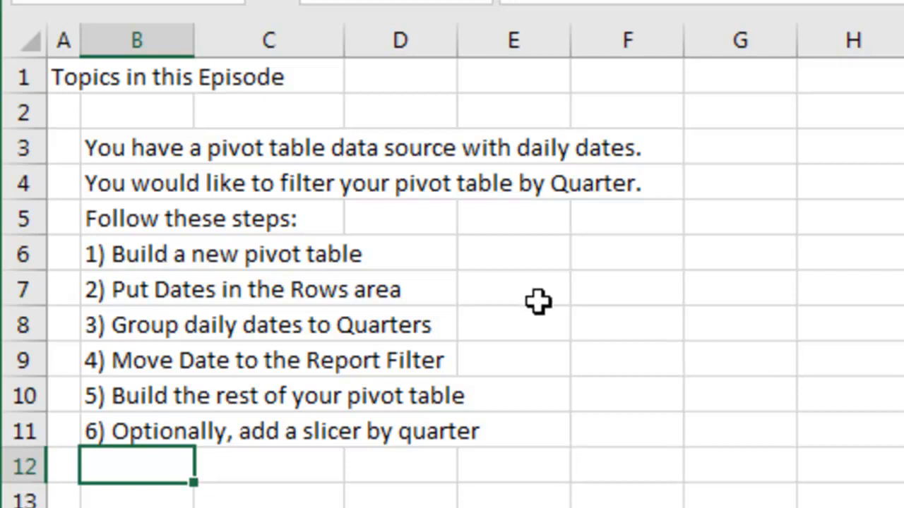
{"action": "mouse_move", "coordinate": [534, 300]}
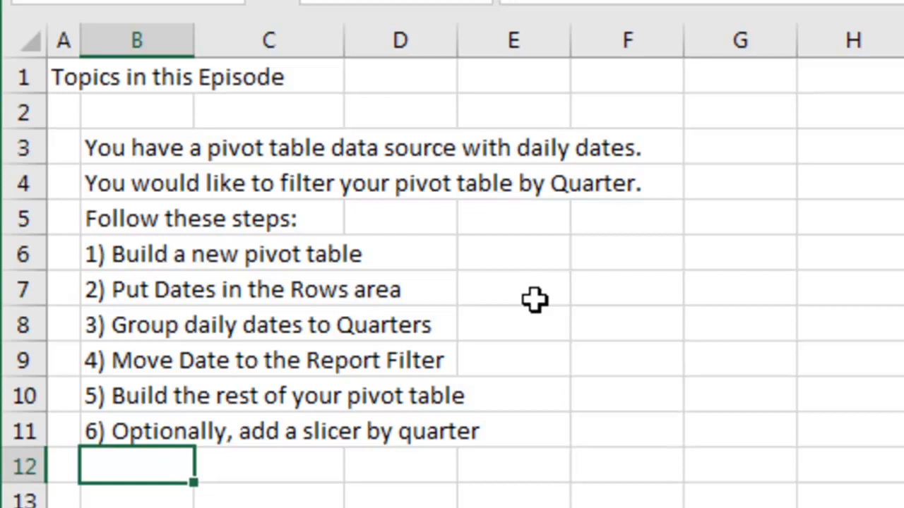
{"action": "mouse_move", "coordinate": [522, 327]}
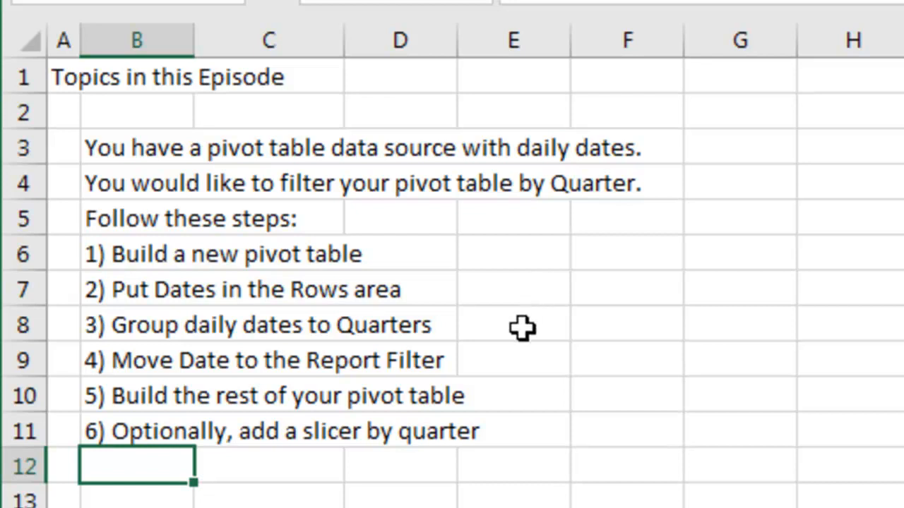
{"action": "mouse_move", "coordinate": [517, 361]}
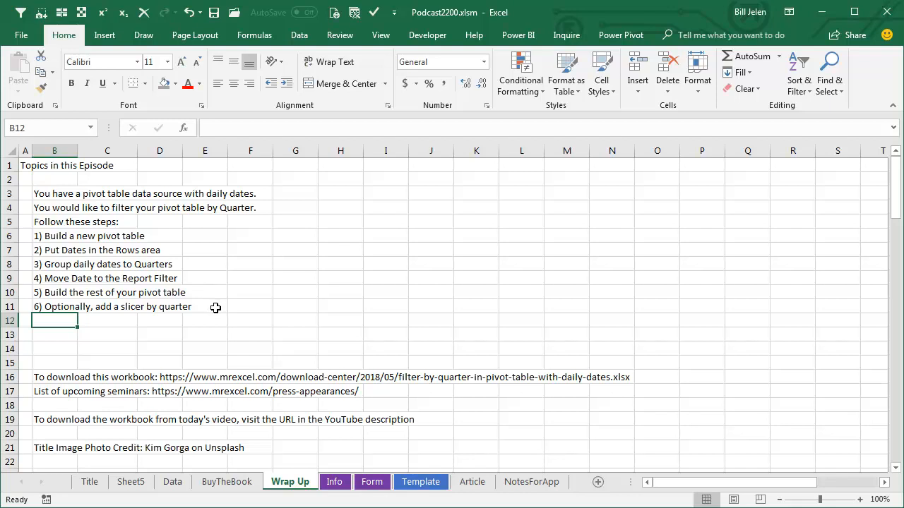
{"action": "mouse_move", "coordinate": [215, 308]}
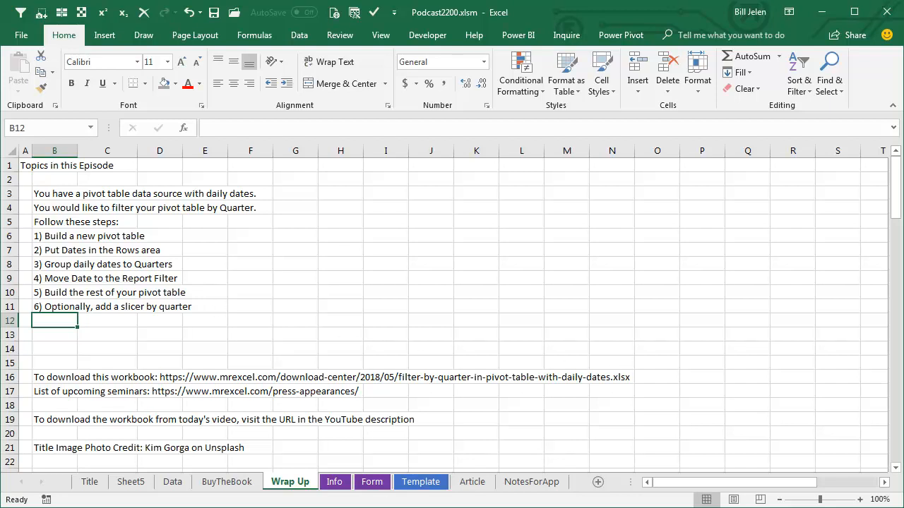